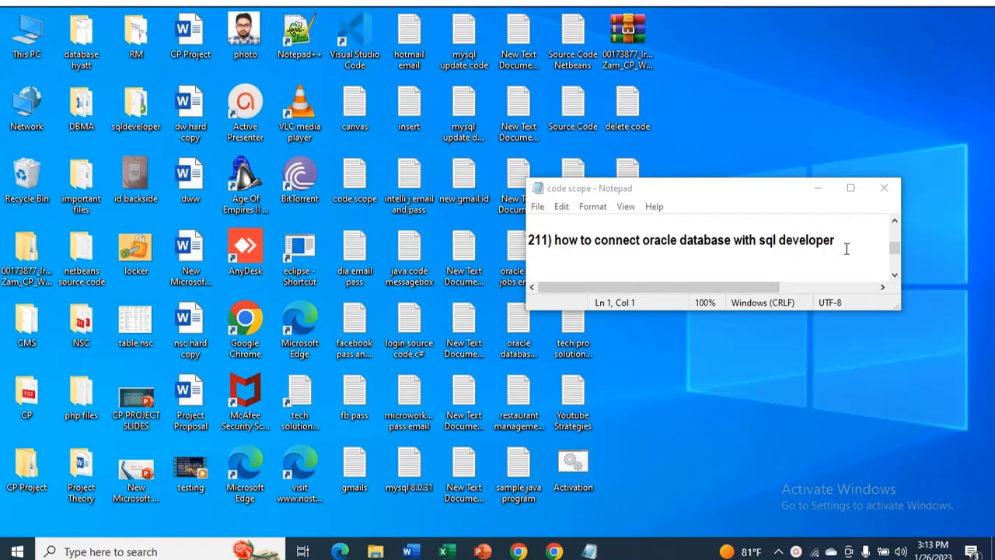
pyautogui.moveTo(772, 252)
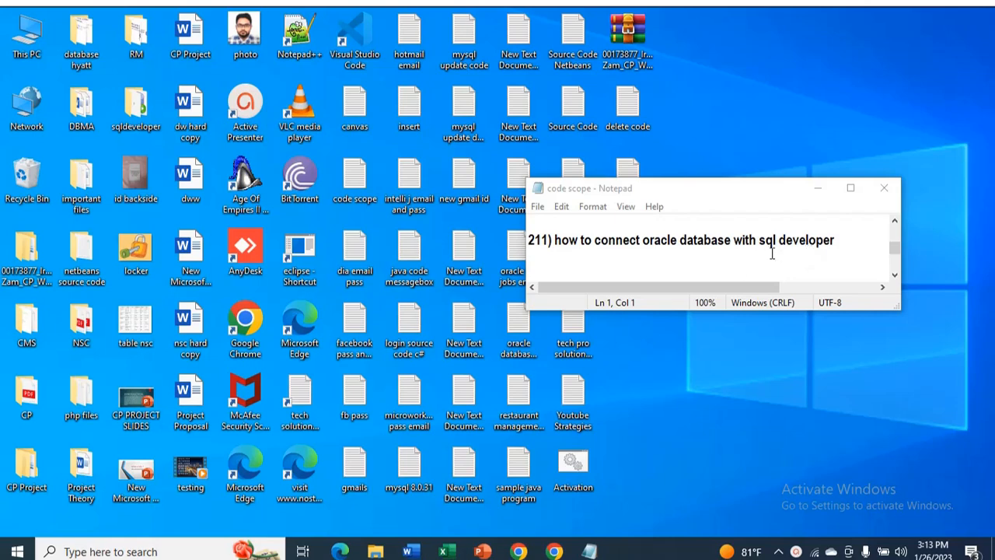
# Close the Notepad 'code scope' note, leaving the Windows desktop clear.
pyautogui.click(884, 188)
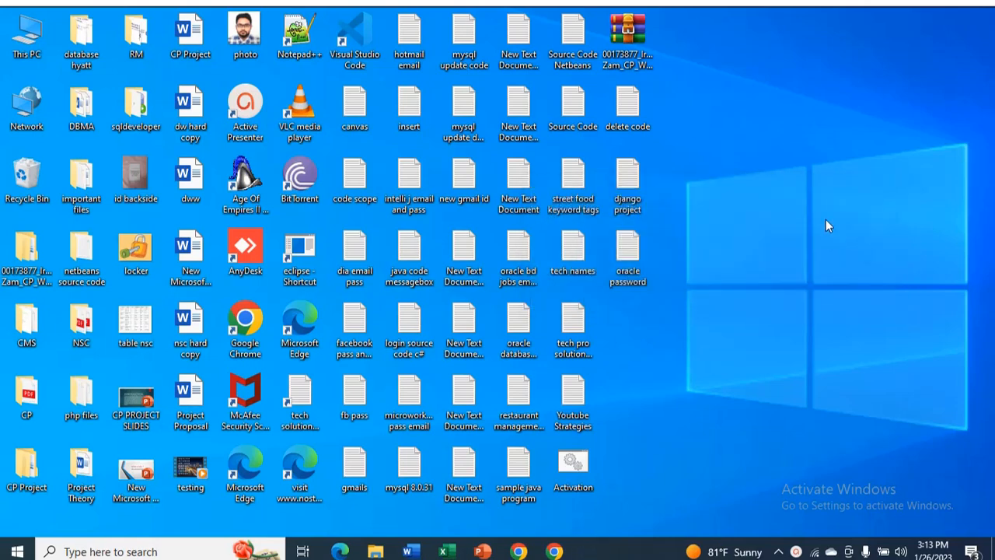
pyautogui.moveTo(685, 325)
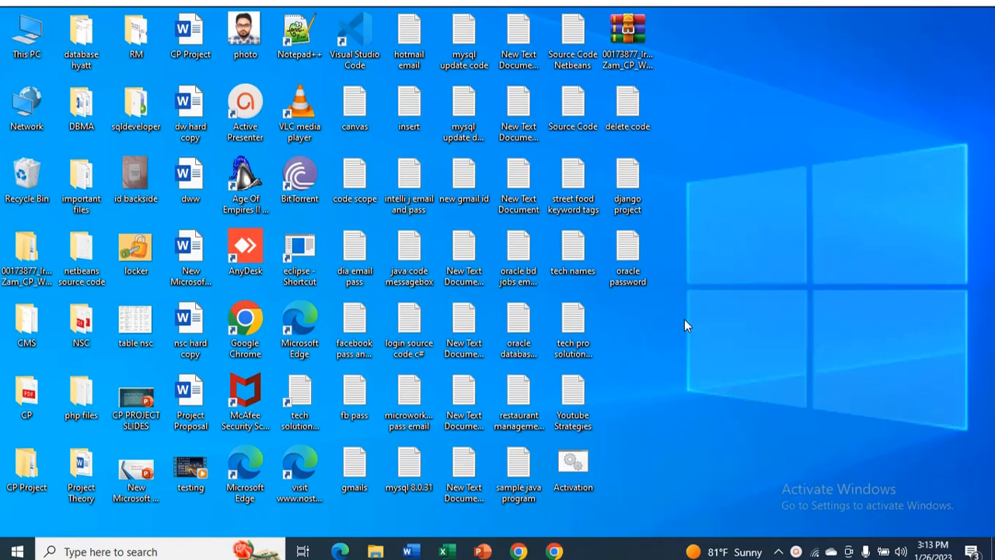
pyautogui.moveTo(671, 343)
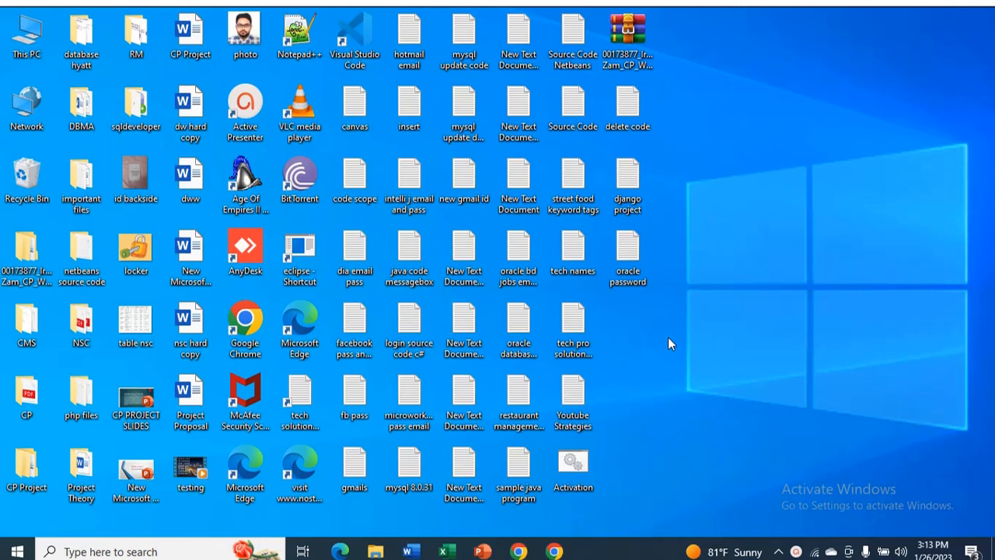
pyautogui.moveTo(662, 326)
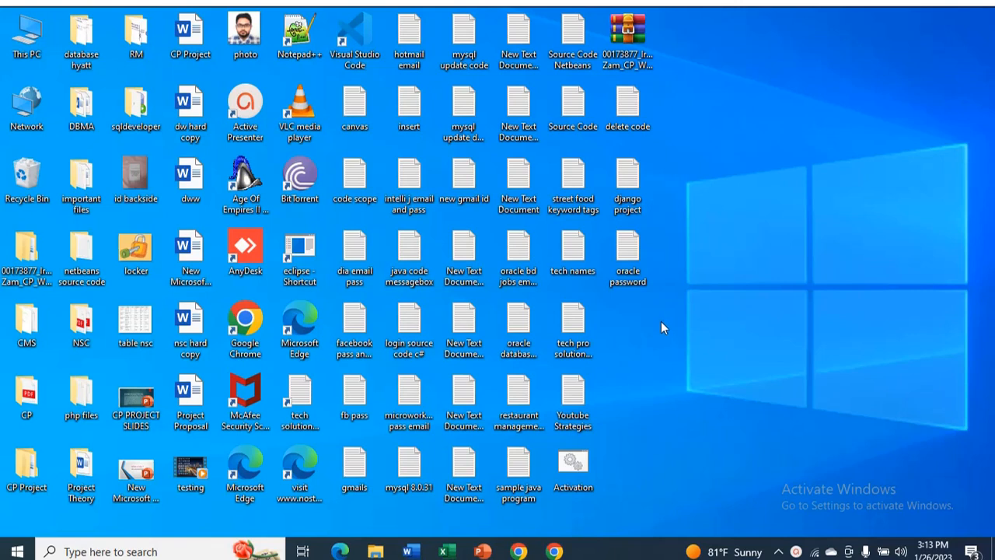
pyautogui.moveTo(661, 327)
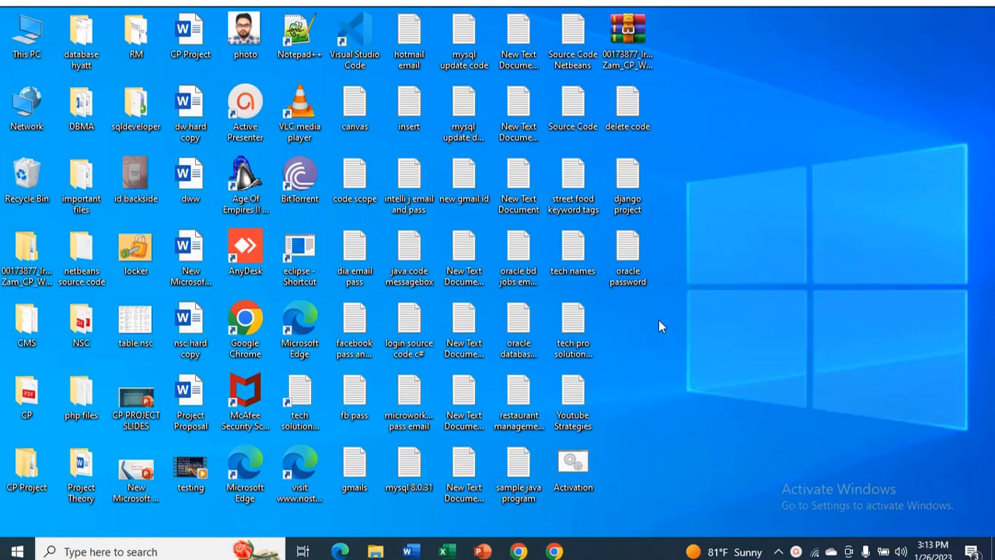
pyautogui.click(245, 467)
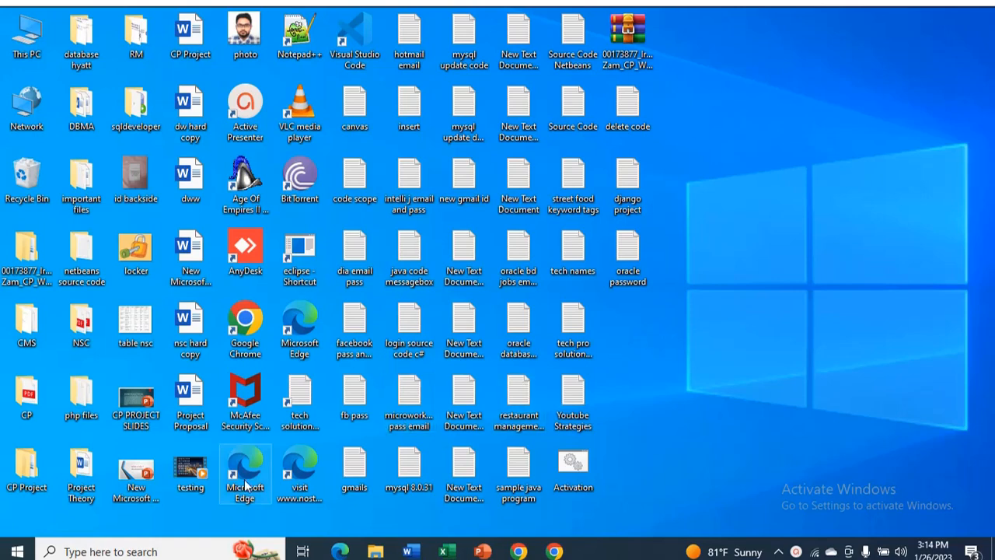
# Search the Start menu for 'sql plus' and launch the SQL Plus app.
pyautogui.click(12, 551)
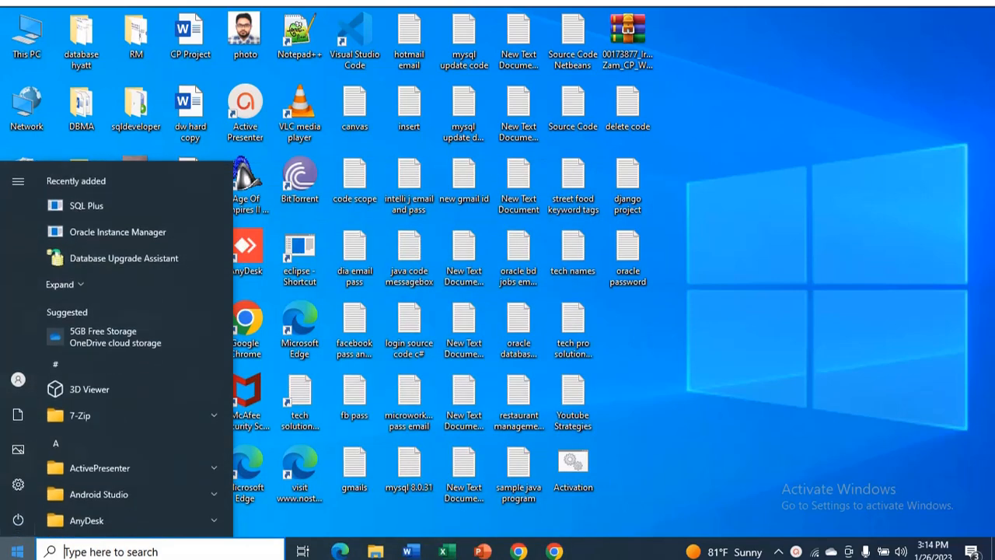
pyautogui.write('cmd')
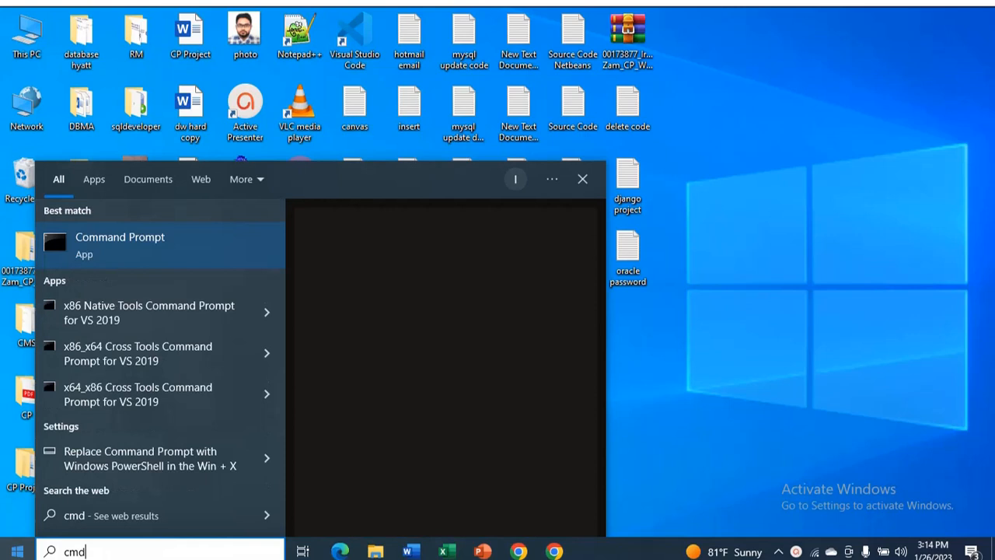
pyautogui.write('sql p')
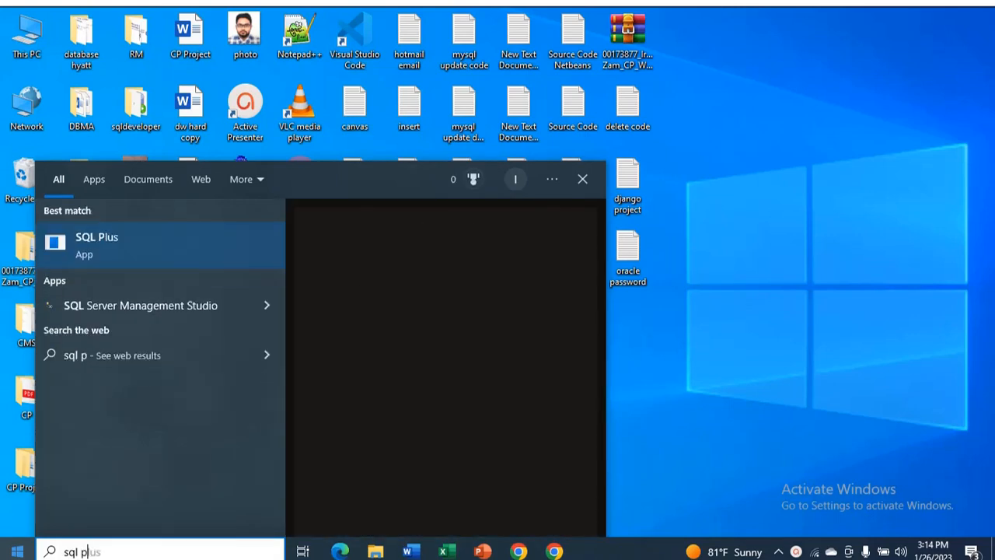
pyautogui.write('lus')
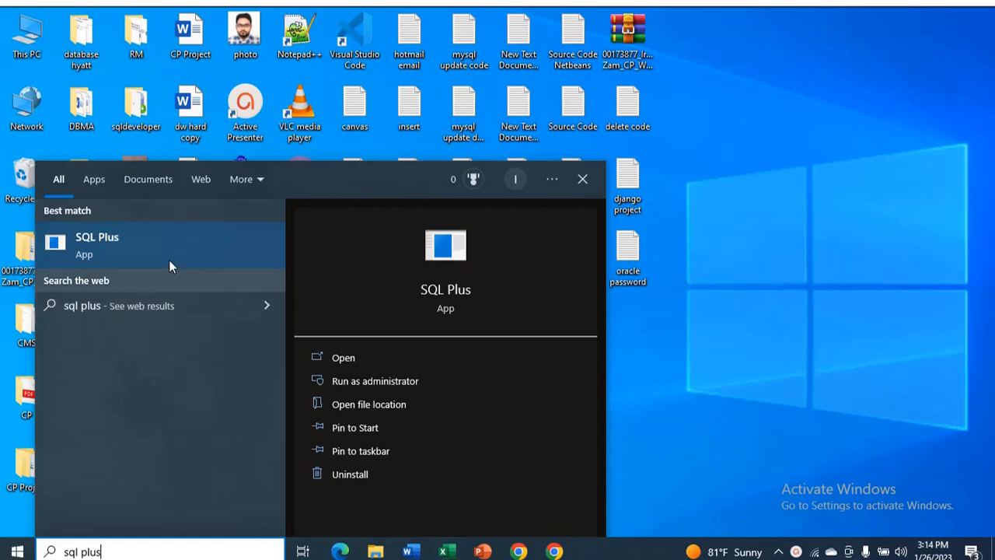
pyautogui.click(582, 179)
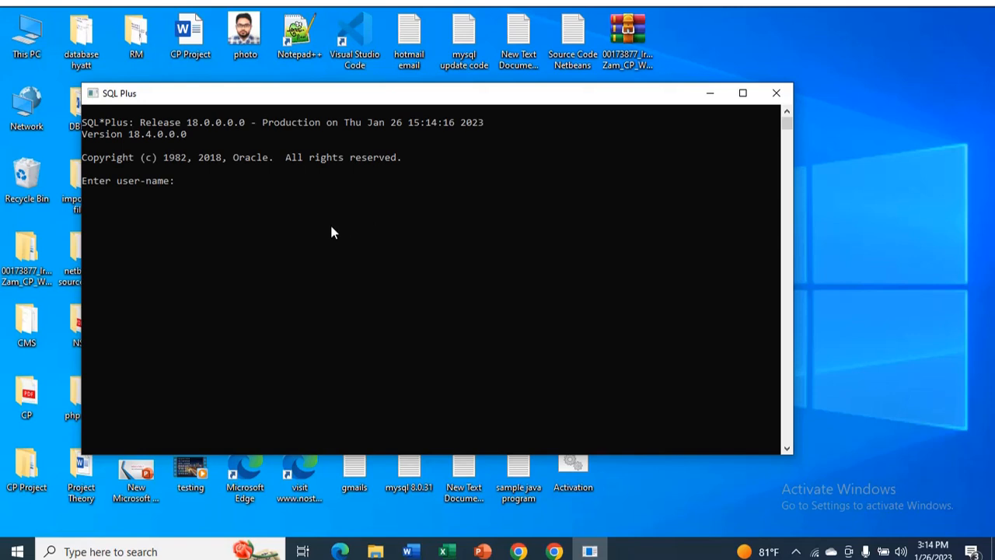
# Log into SQL Plus as 'sys as sysdba' on the Oracle 18c Express database.
pyautogui.write('sys')
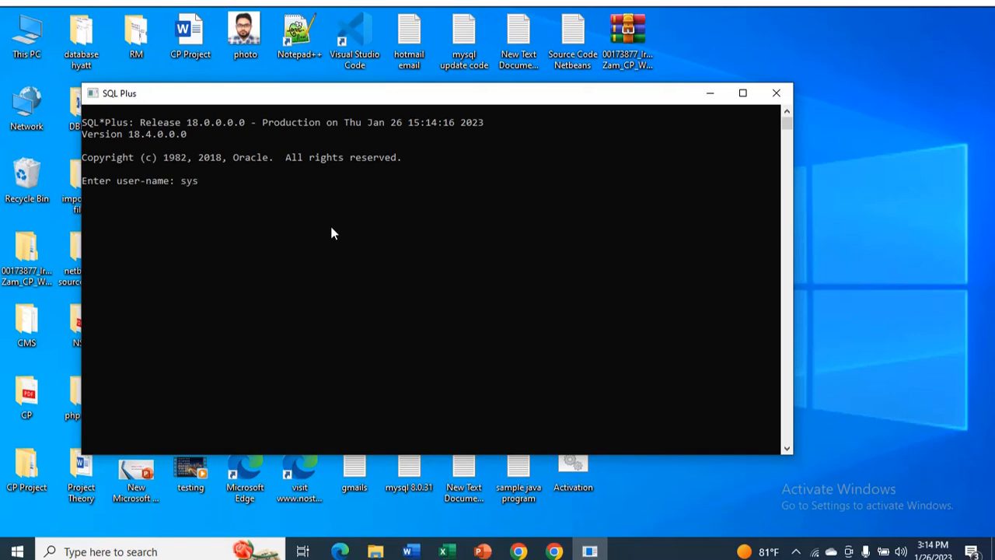
pyautogui.write('as sys')
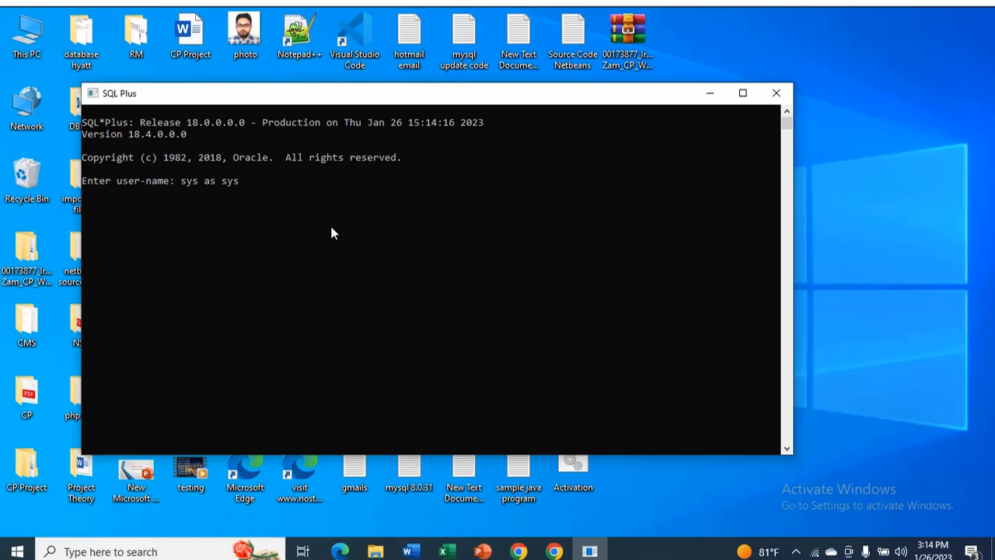
pyautogui.write('dba')
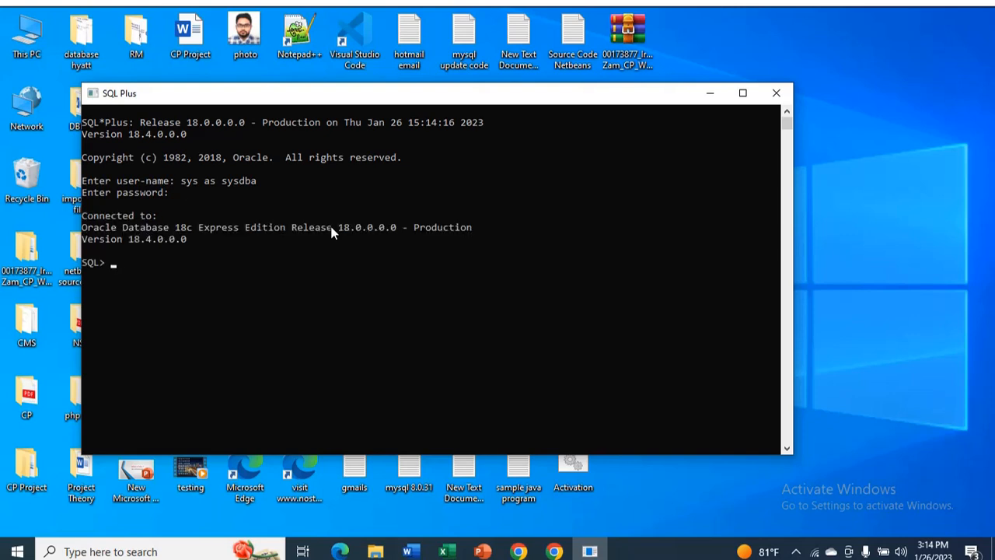
pyautogui.moveTo(179, 248)
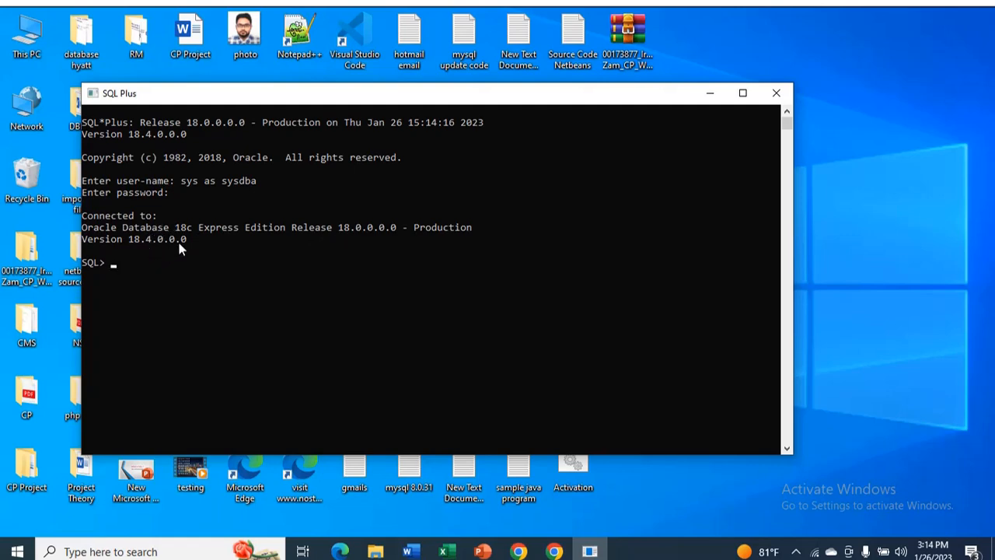
pyautogui.moveTo(261, 246)
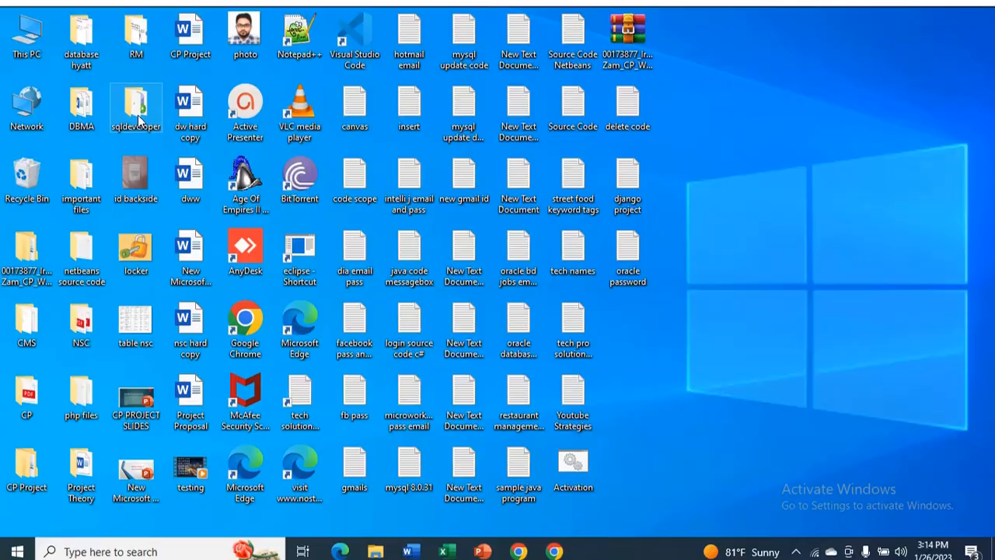
# Launch sqldeveloper.exe from the sqldeveloper desktop folder.
pyautogui.doubleClick(135, 107)
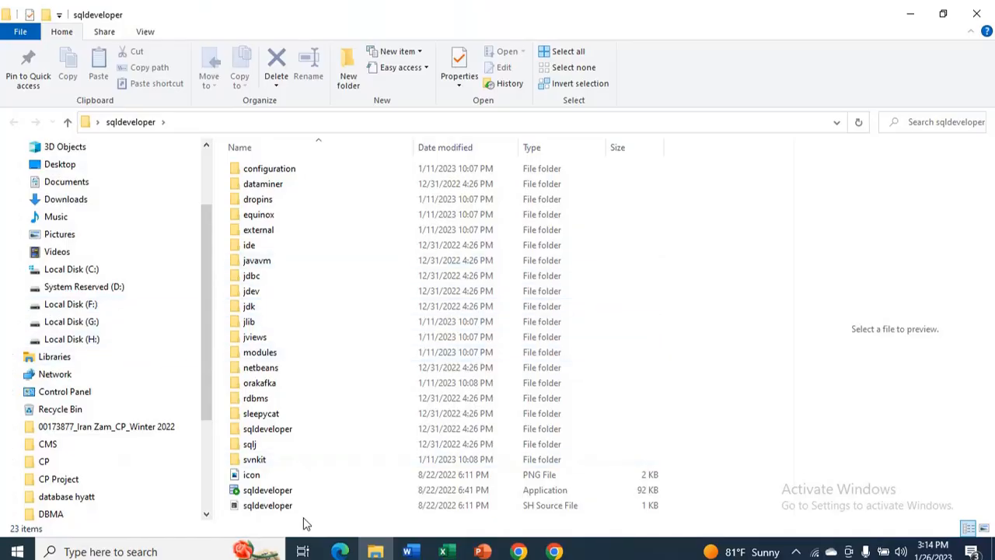
pyautogui.click(267, 489)
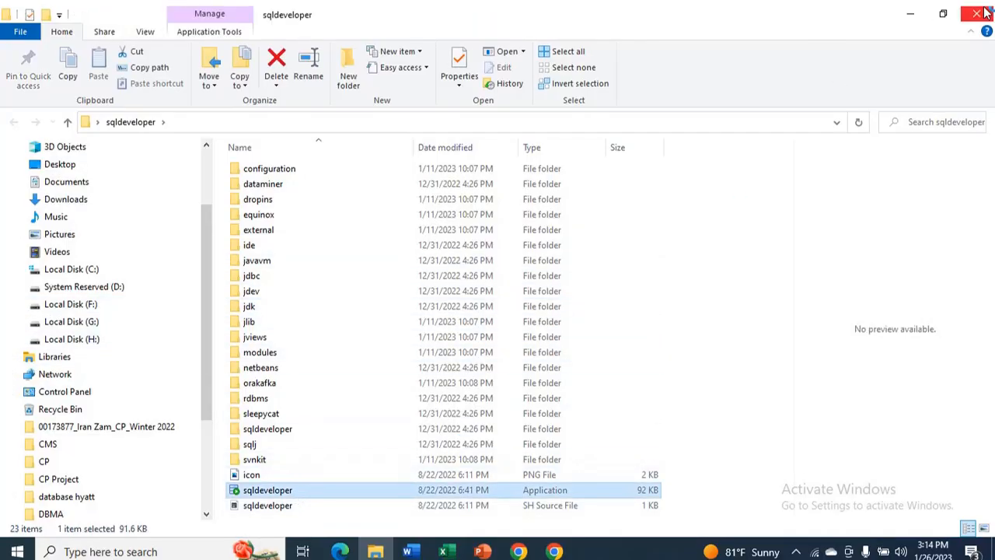
pyautogui.click(977, 14)
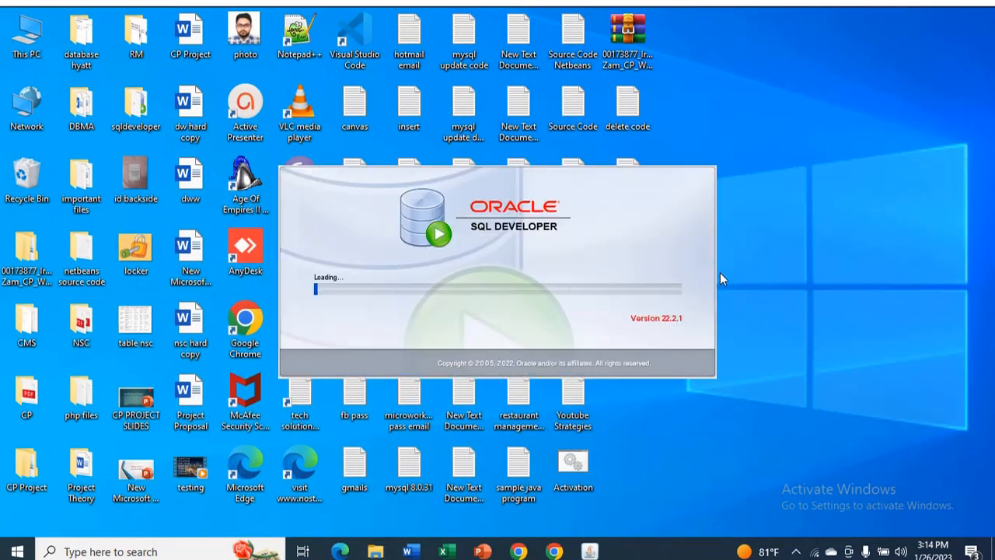
pyautogui.moveTo(748, 286)
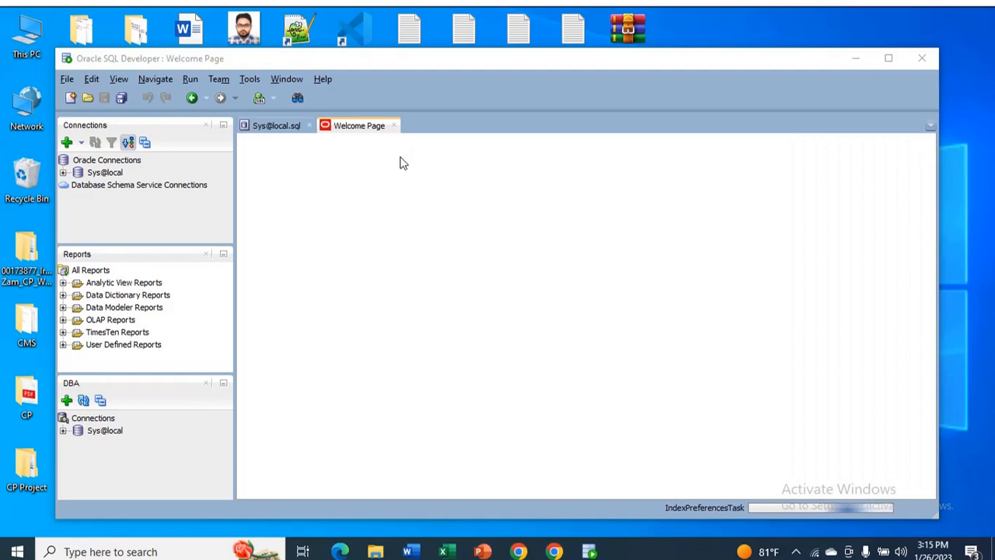
# Close the Welcome Page and the Sys@local worksheet in SQL Developer.
pyautogui.click(276, 125)
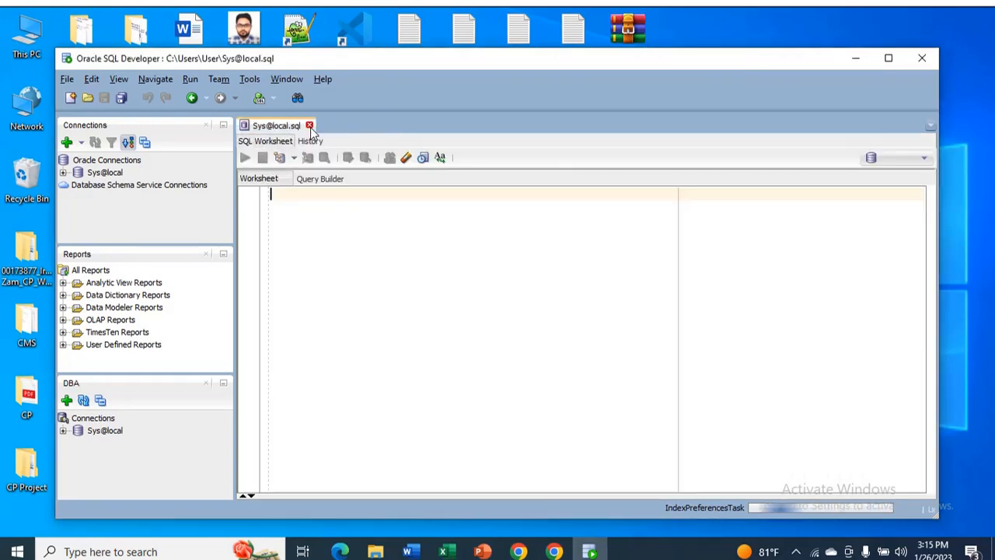
pyautogui.click(309, 124)
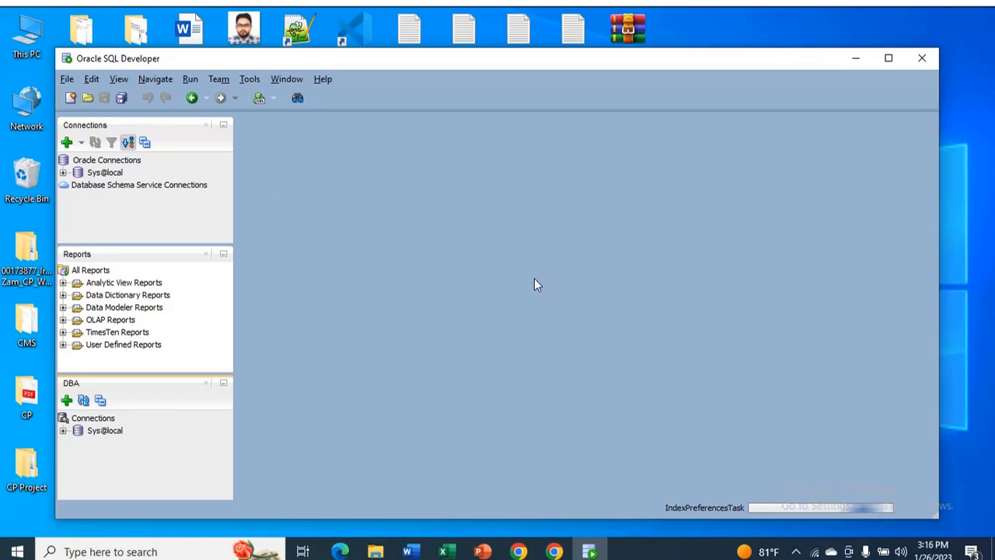
pyautogui.moveTo(663, 304)
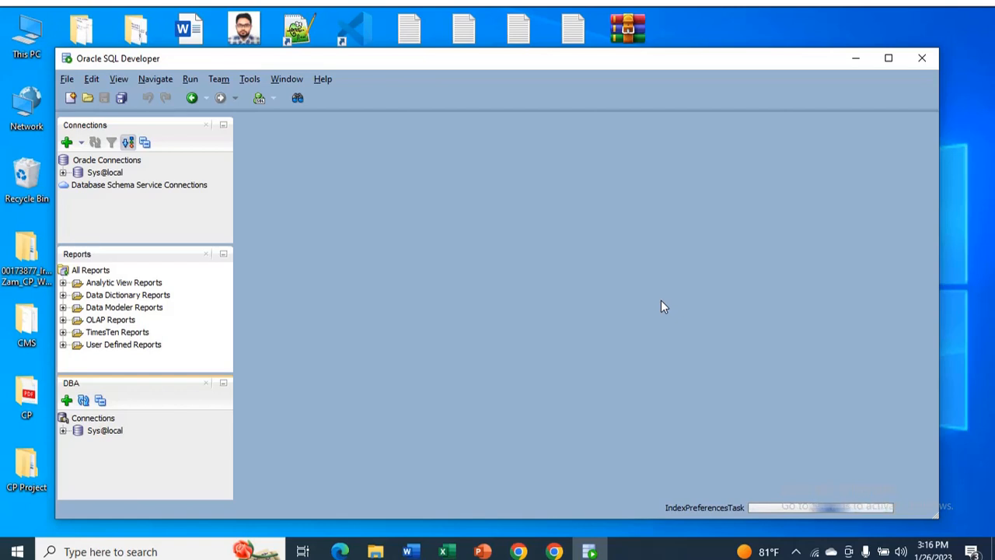
pyautogui.moveTo(661, 327)
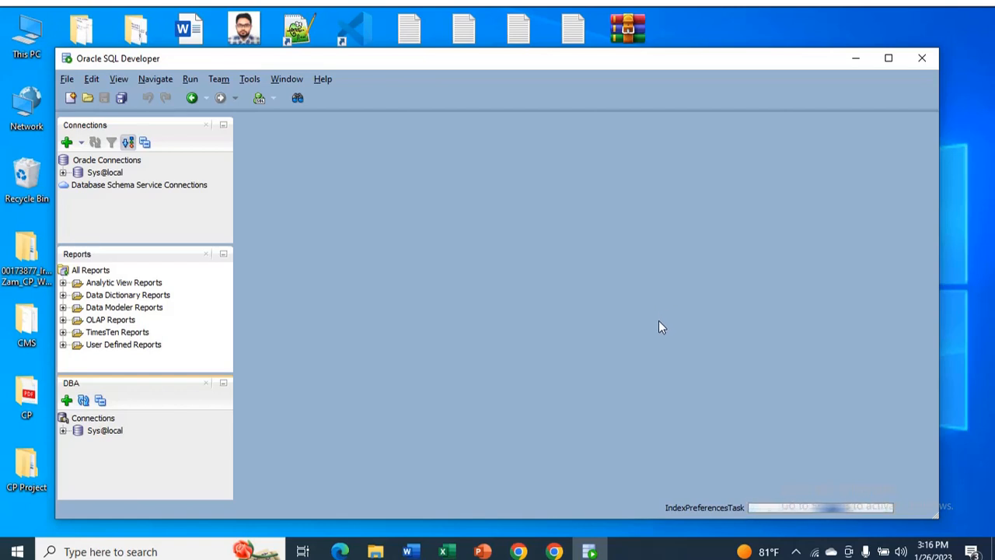
pyautogui.moveTo(665, 309)
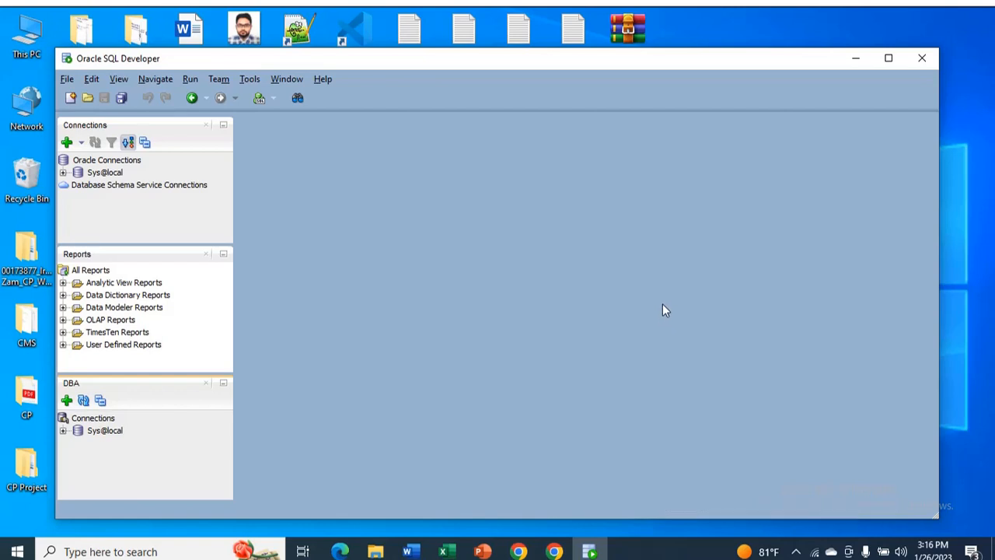
pyautogui.moveTo(628, 312)
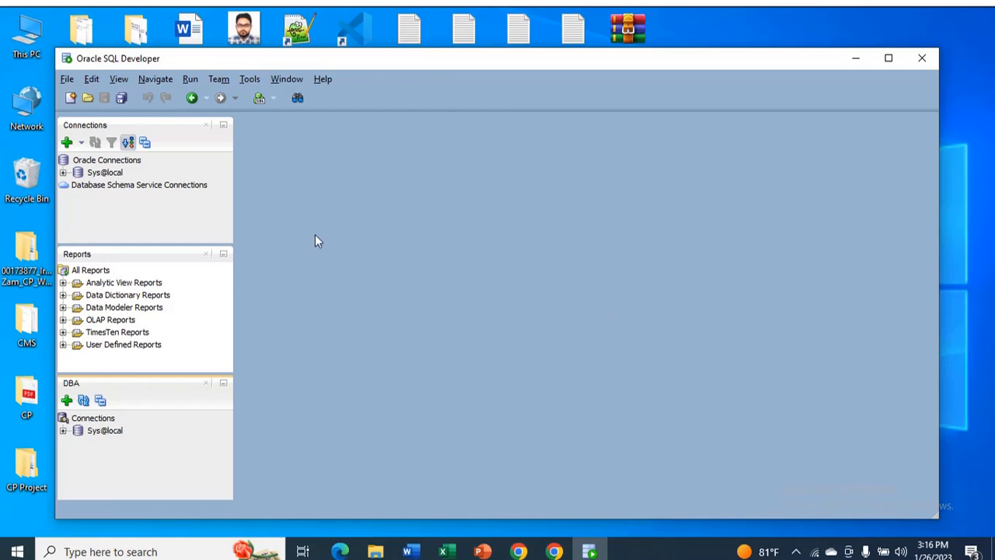
pyautogui.moveTo(287, 222)
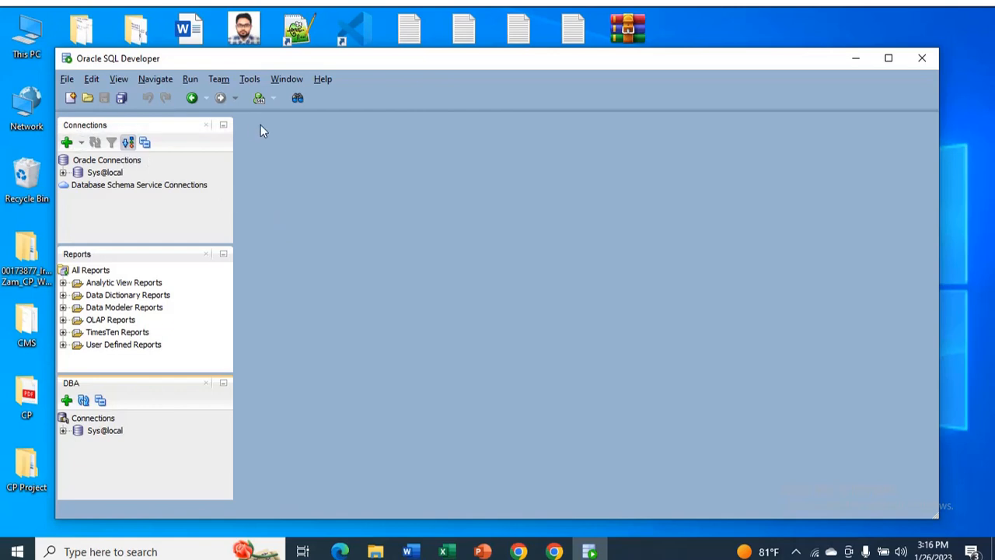
pyautogui.moveTo(325, 149)
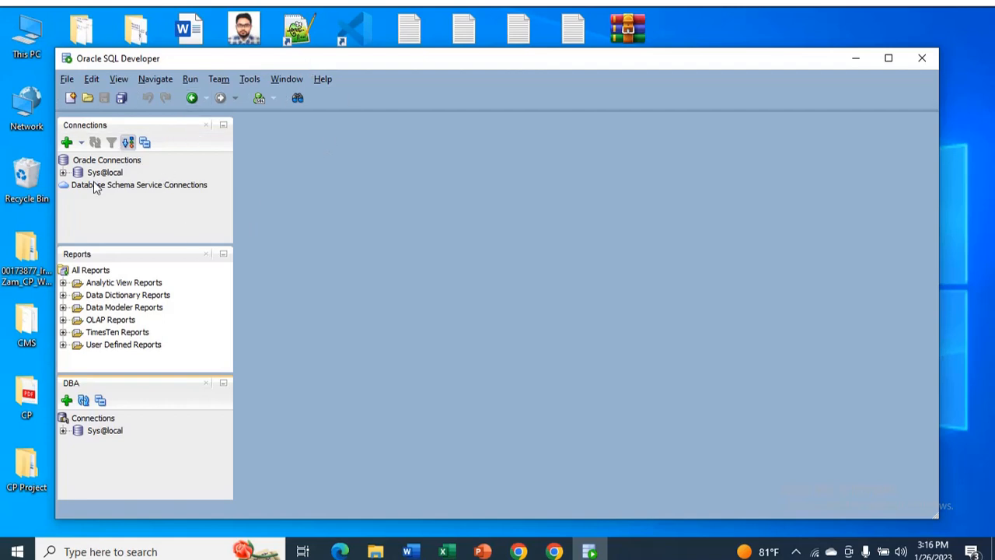
pyautogui.moveTo(68, 142)
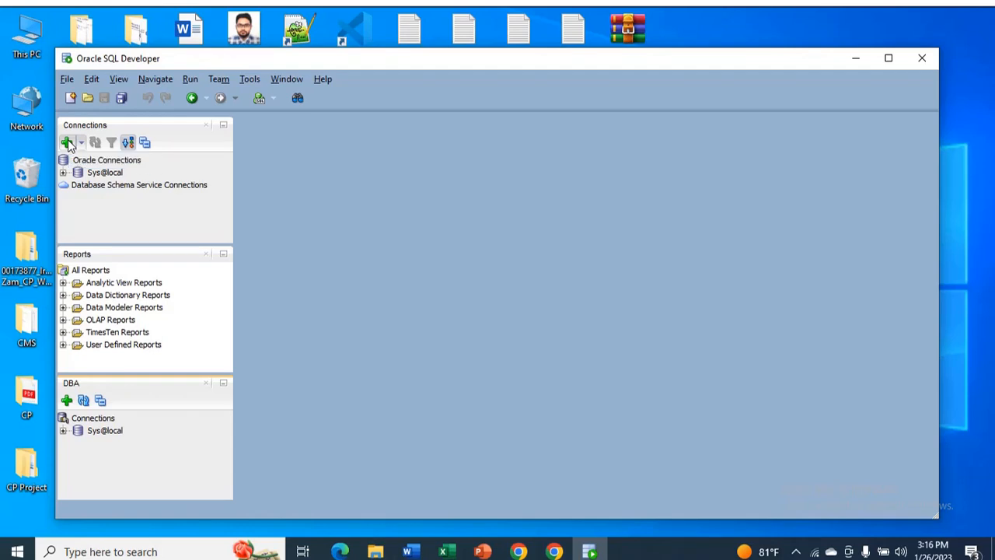
pyautogui.moveTo(479, 277)
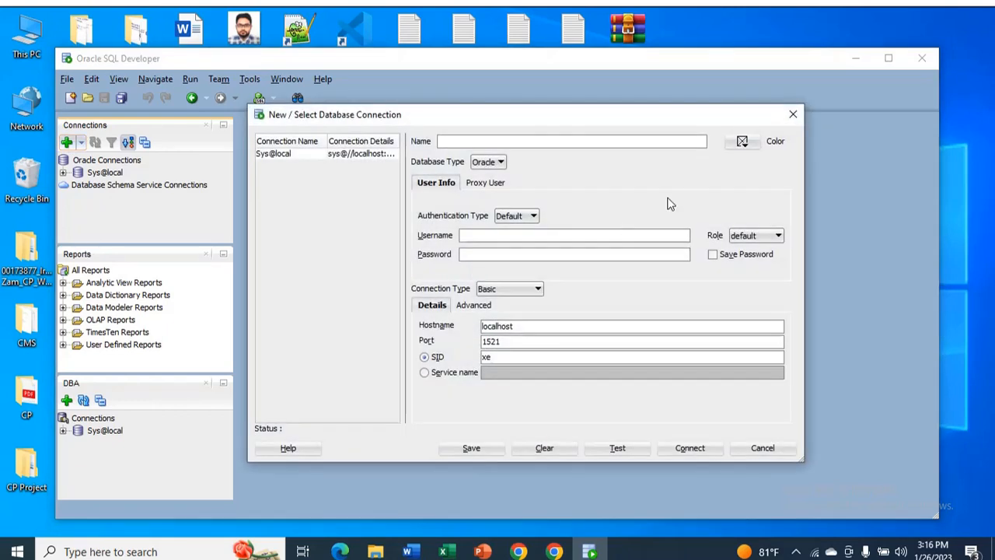
# Fill the new connection form with name 'local', username 'sys' and role SYSDBA.
pyautogui.write('local')
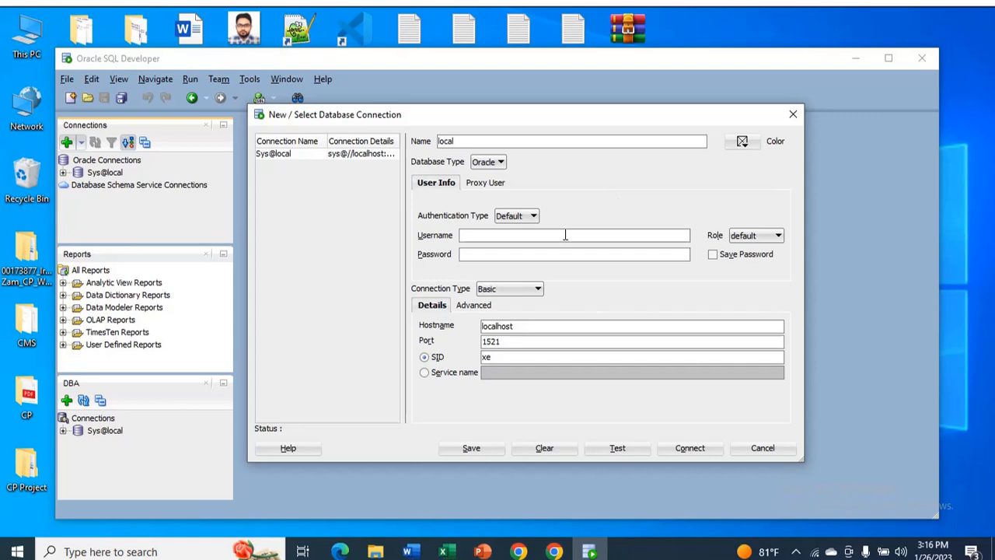
pyautogui.write('s')
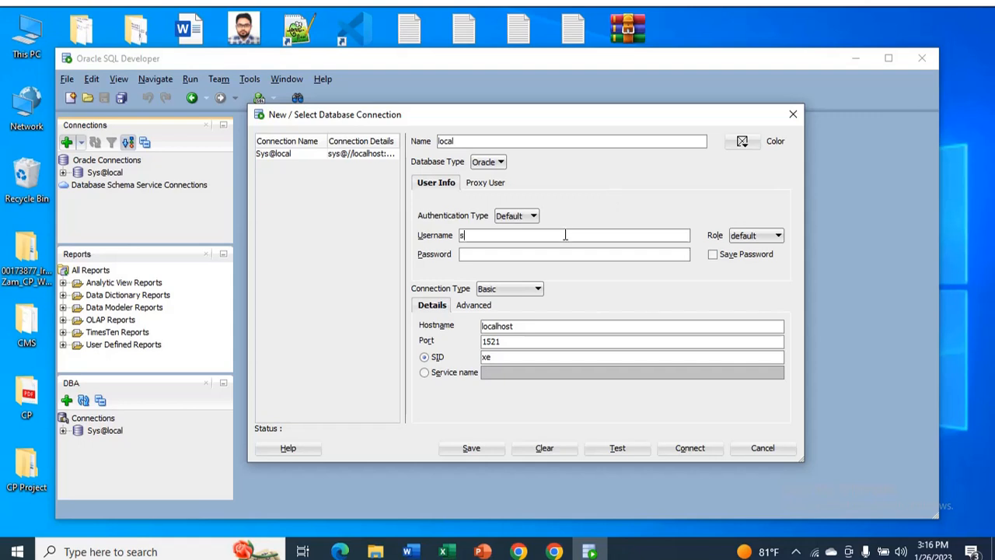
pyautogui.write('ys')
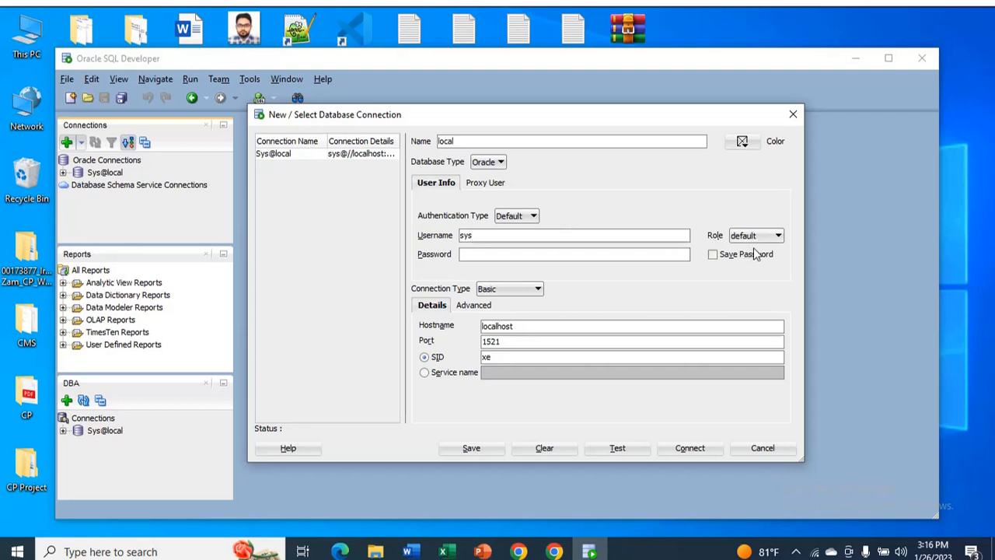
pyautogui.moveTo(770, 247)
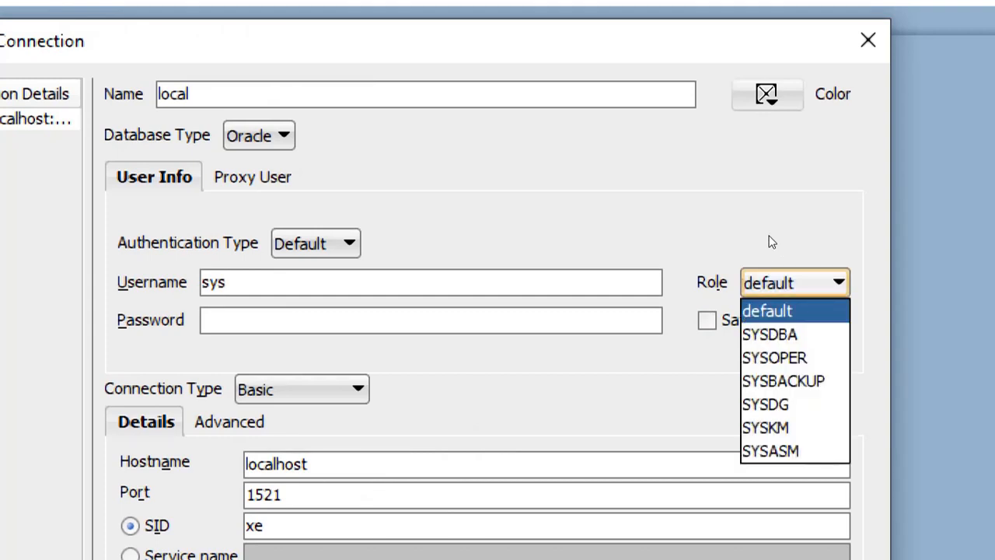
pyautogui.moveTo(770, 335)
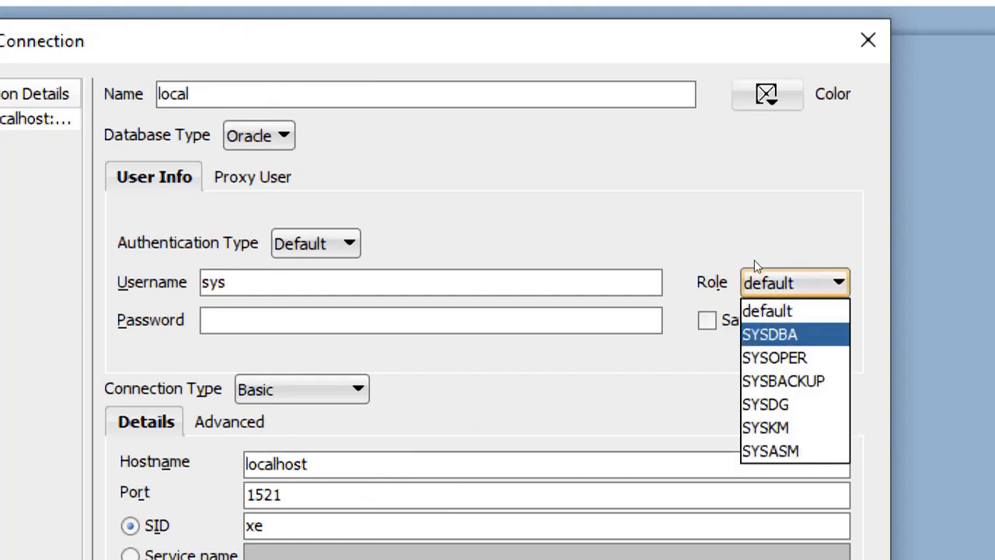
pyautogui.click(770, 334)
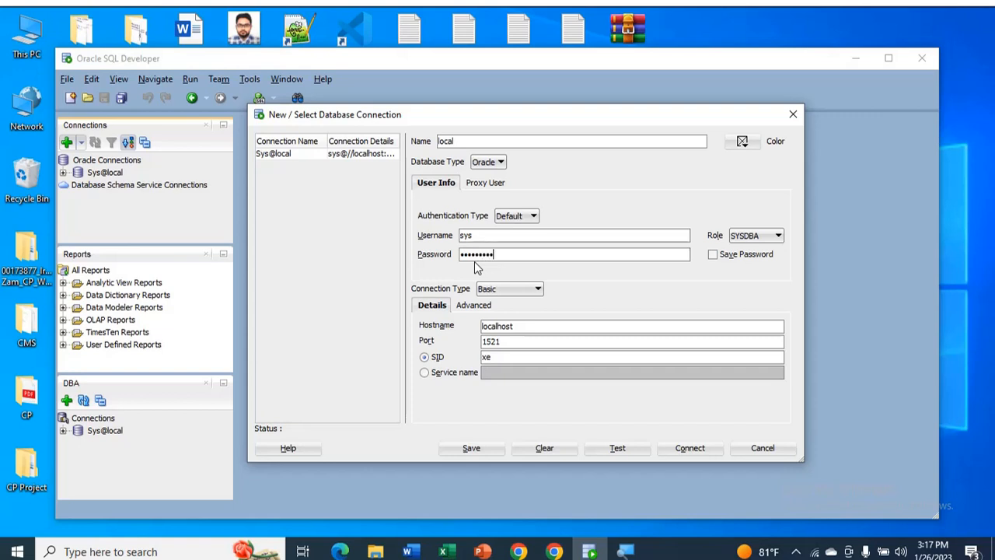
# Enter the sys password for the local connection to localhost:1521, SID xe.
pyautogui.write('••••')
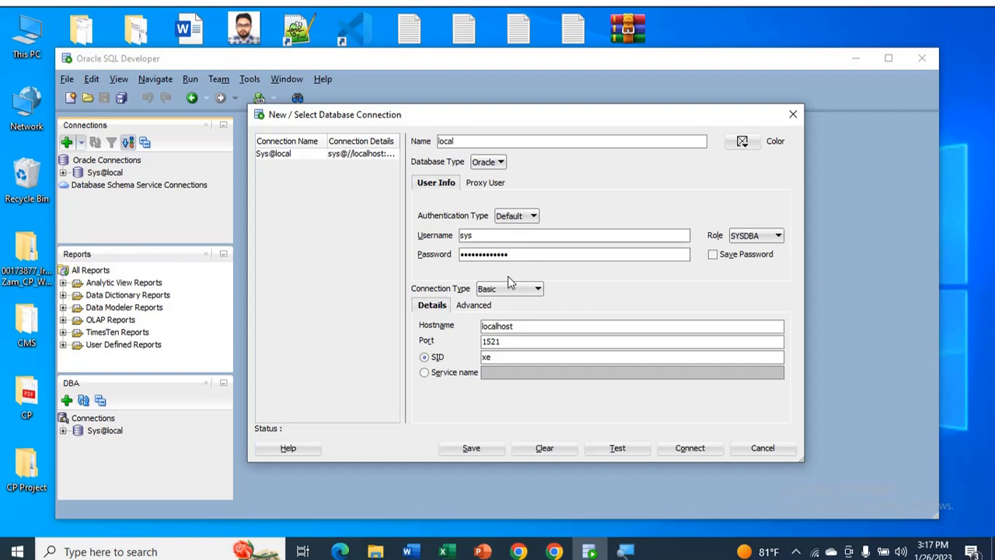
pyautogui.moveTo(439, 298)
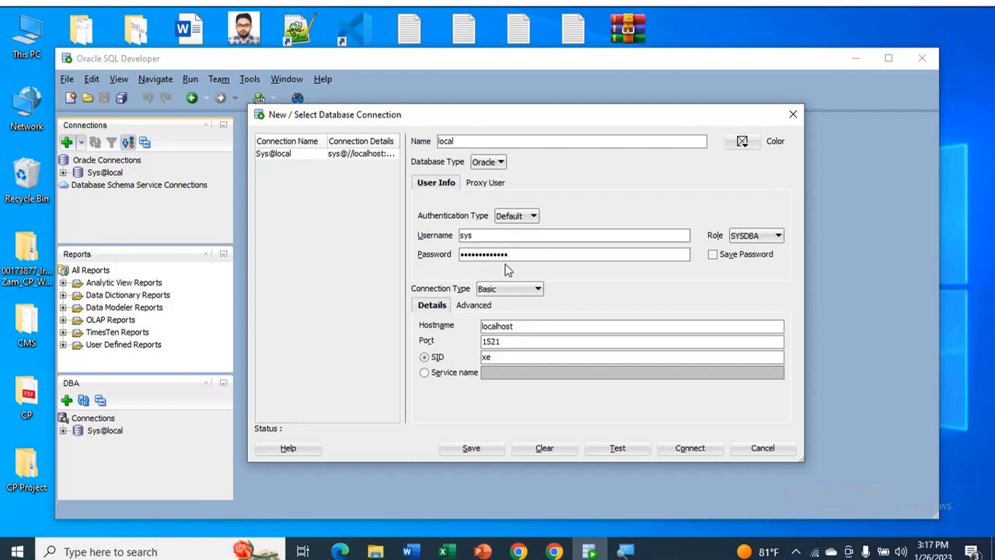
pyautogui.moveTo(505, 283)
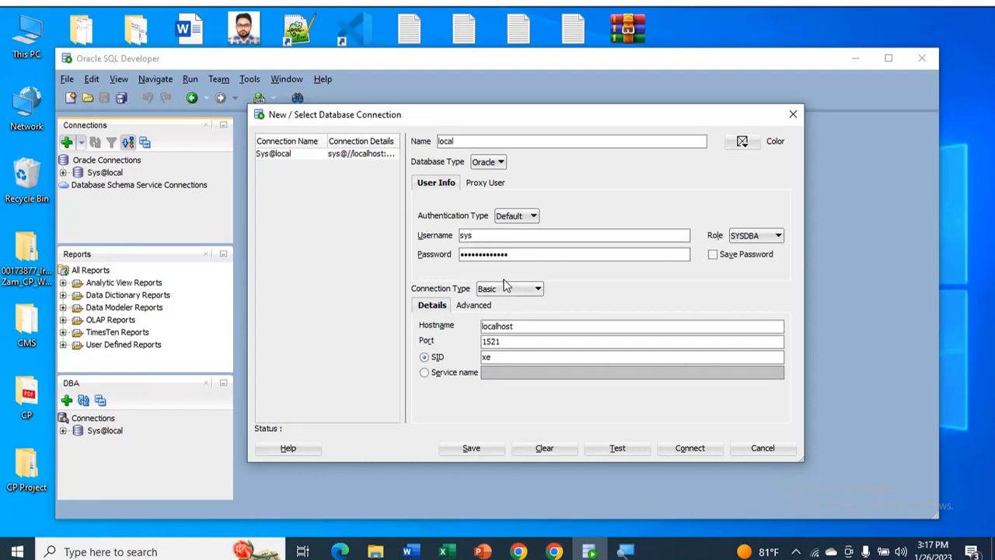
pyautogui.moveTo(467, 348)
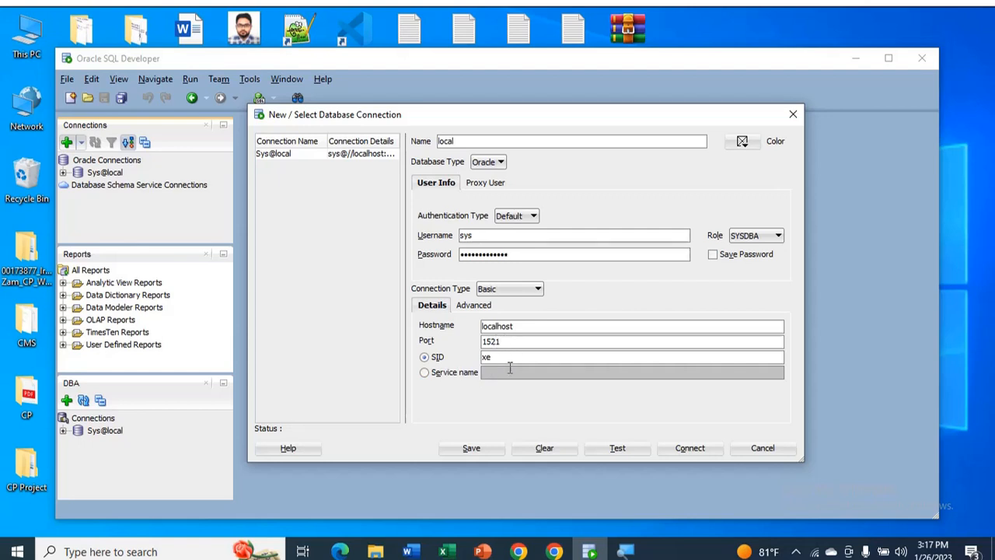
pyautogui.moveTo(526, 381)
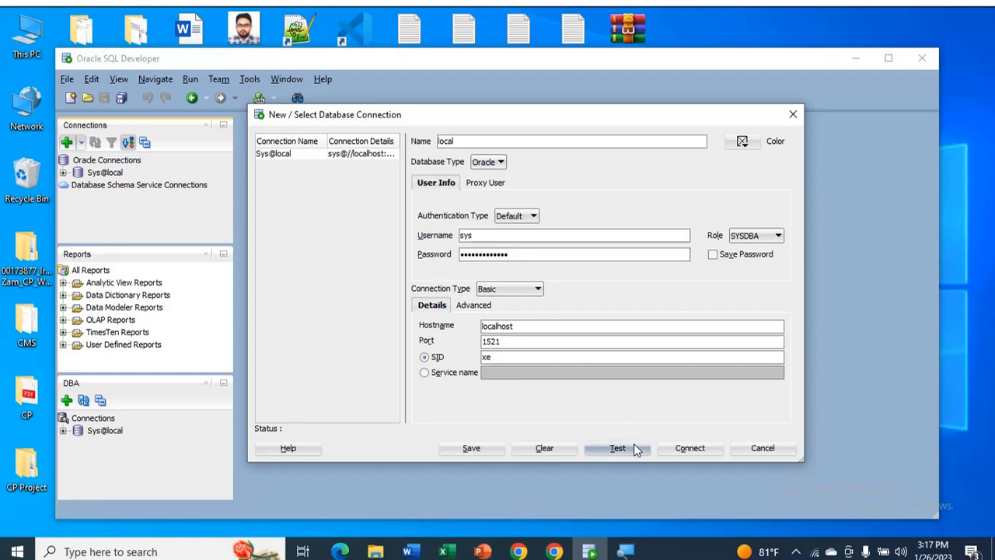
# Test the local connection to Status: Success, then connect it.
pyautogui.click(618, 448)
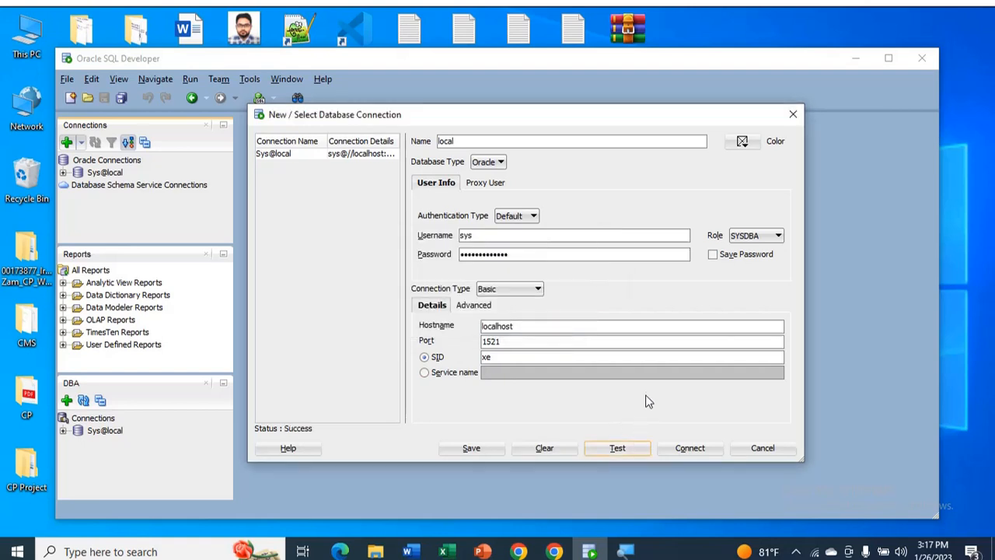
pyautogui.moveTo(272, 438)
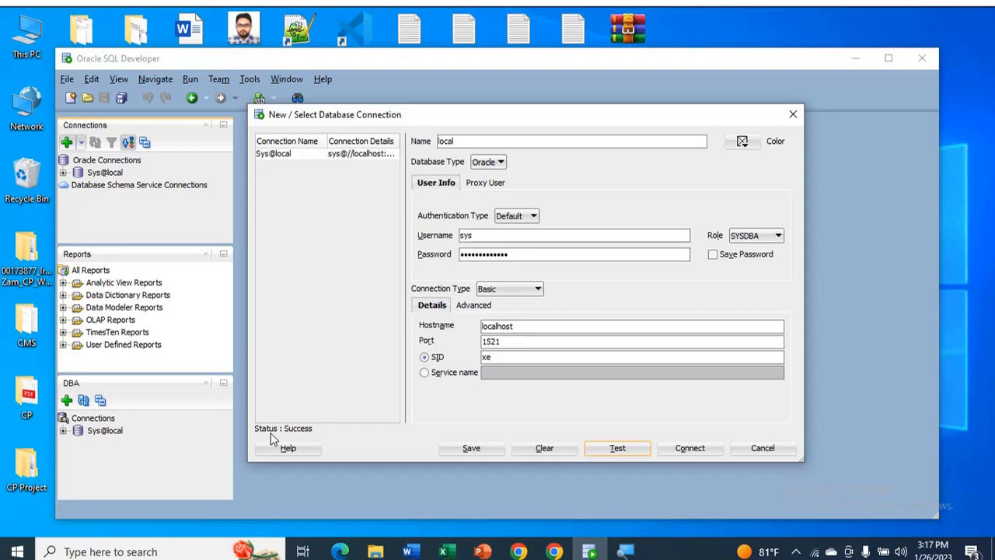
pyautogui.moveTo(544, 479)
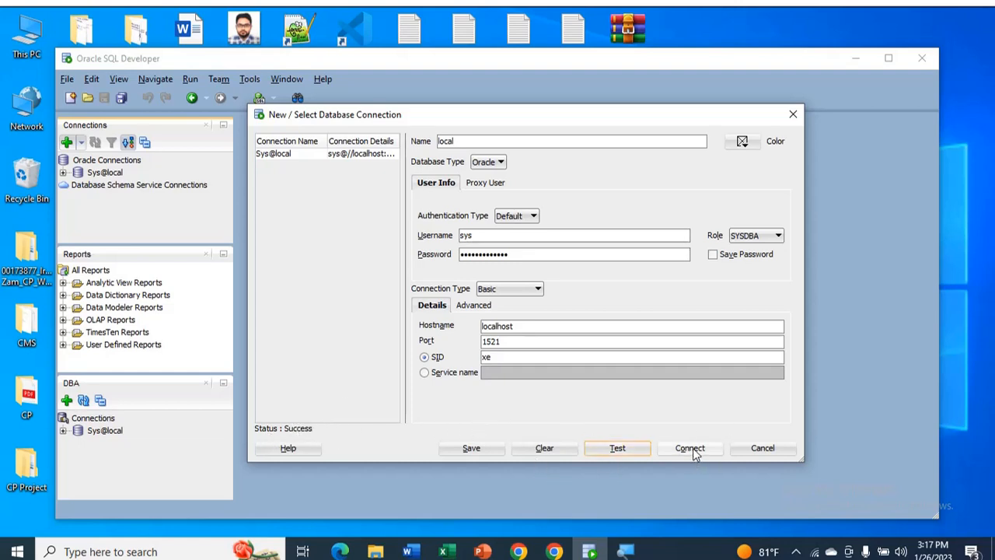
pyautogui.click(691, 448)
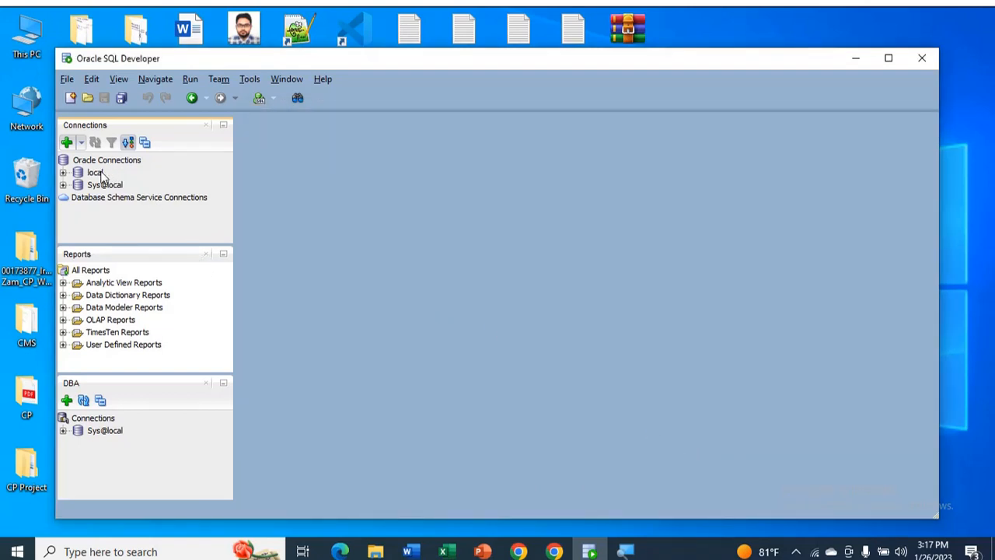
# Open a SQL worksheet on the local connection from the Connections list.
pyautogui.doubleClick(93, 171)
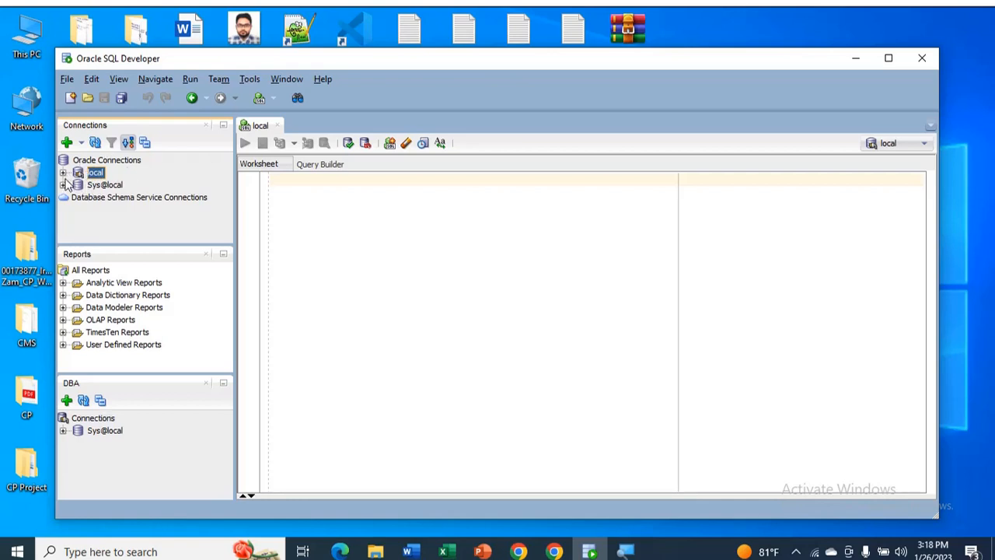
pyautogui.moveTo(122, 249)
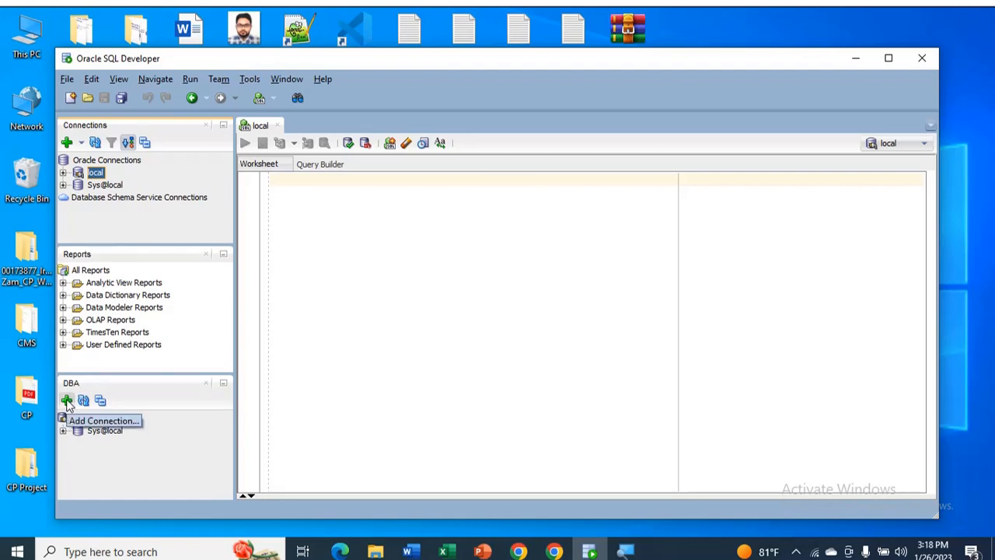
# Add local as a connection in the DBA panel via the Select Connection dialog.
pyautogui.click(67, 399)
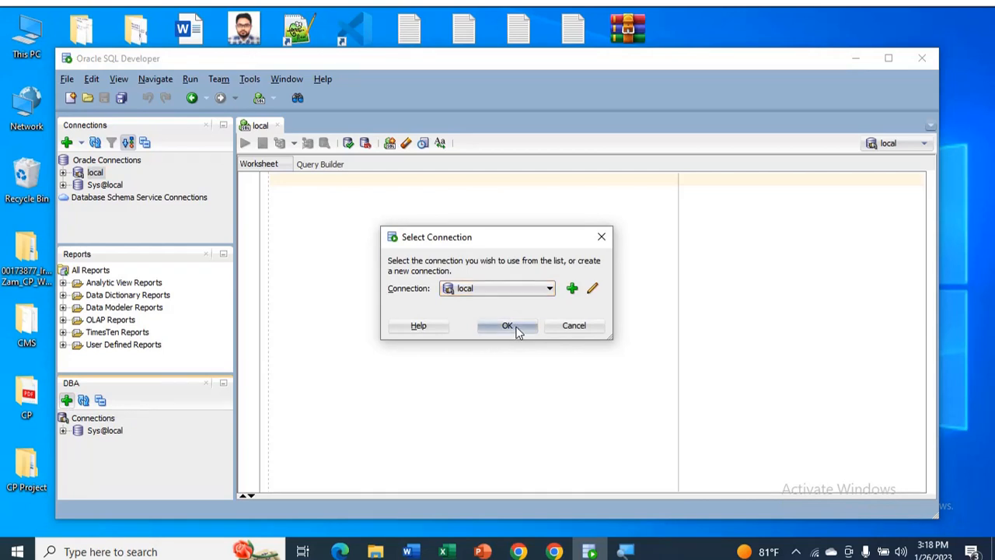
pyautogui.click(507, 325)
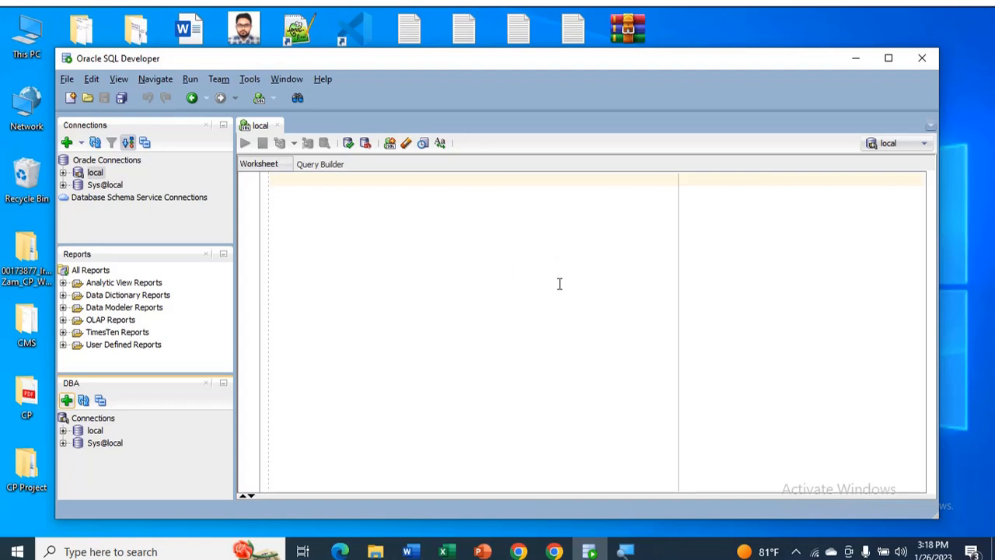
pyautogui.moveTo(524, 293)
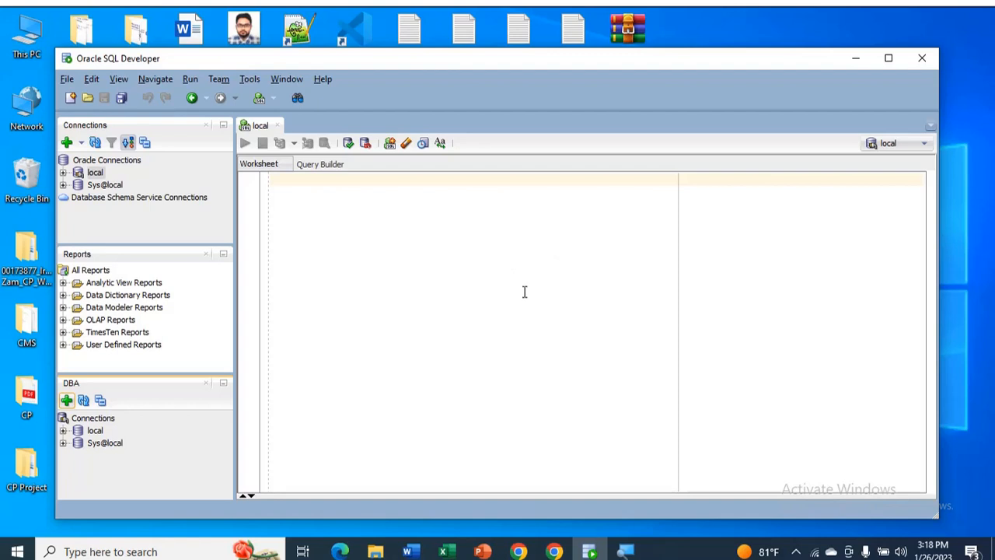
pyautogui.moveTo(689, 334)
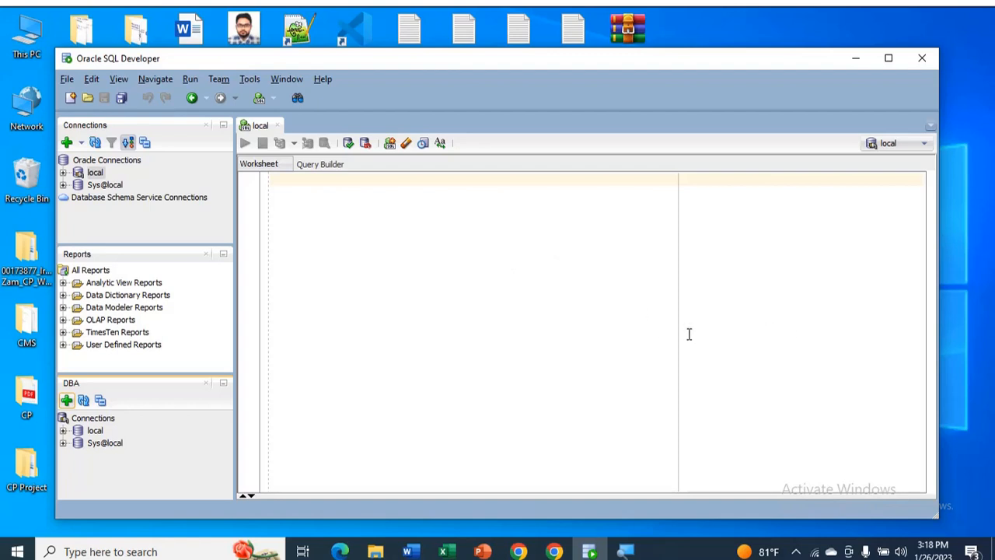
pyautogui.moveTo(656, 472)
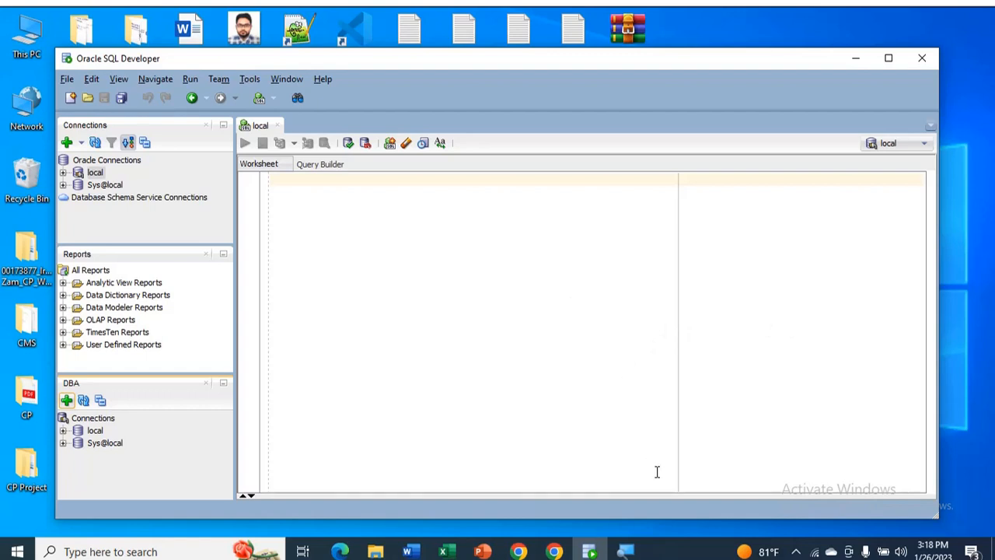
pyautogui.moveTo(796, 472)
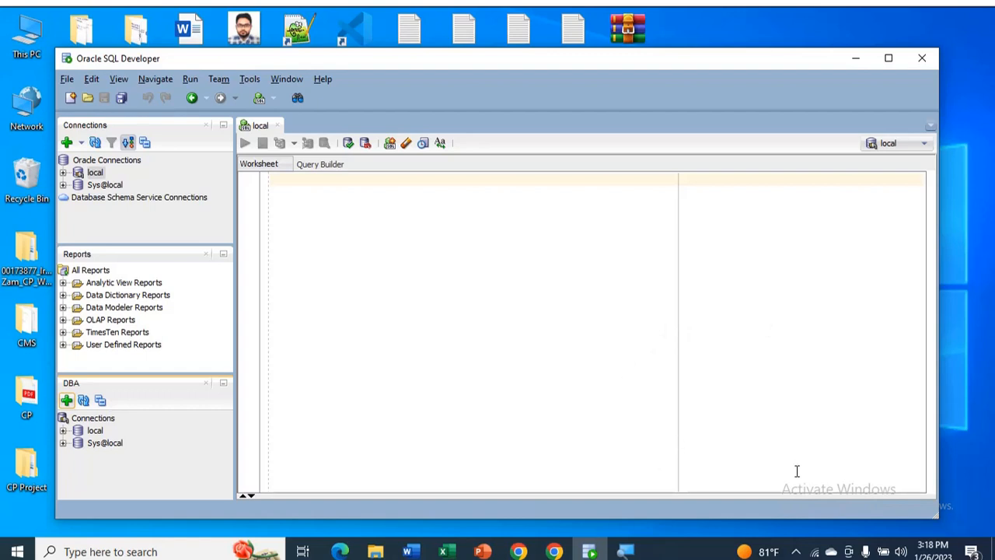